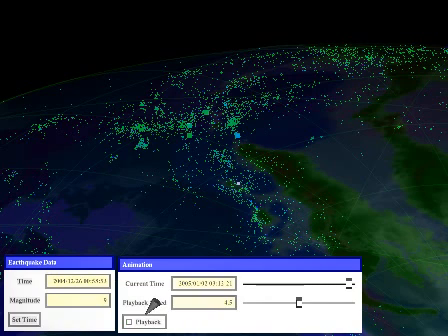
mouse_move(247, 108)
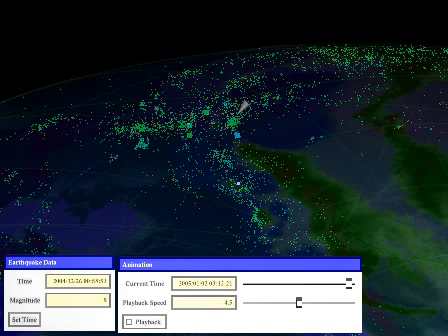